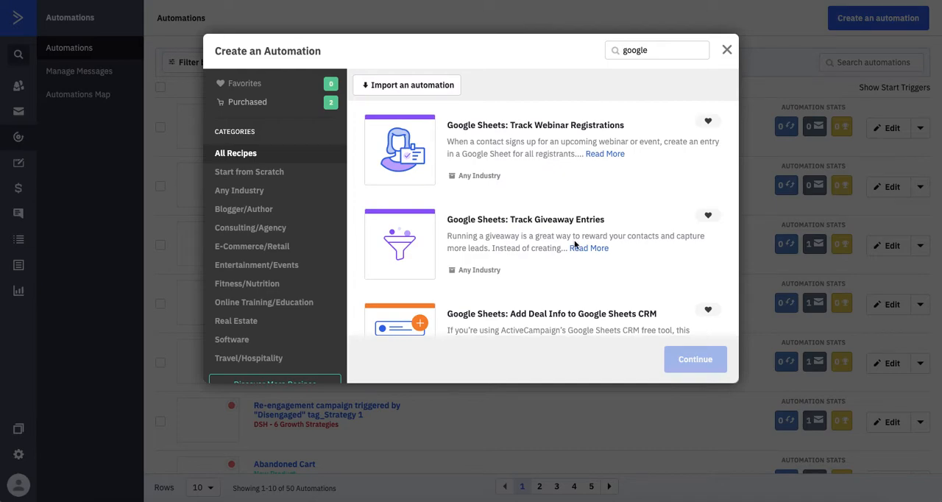
pyautogui.moveTo(569, 268)
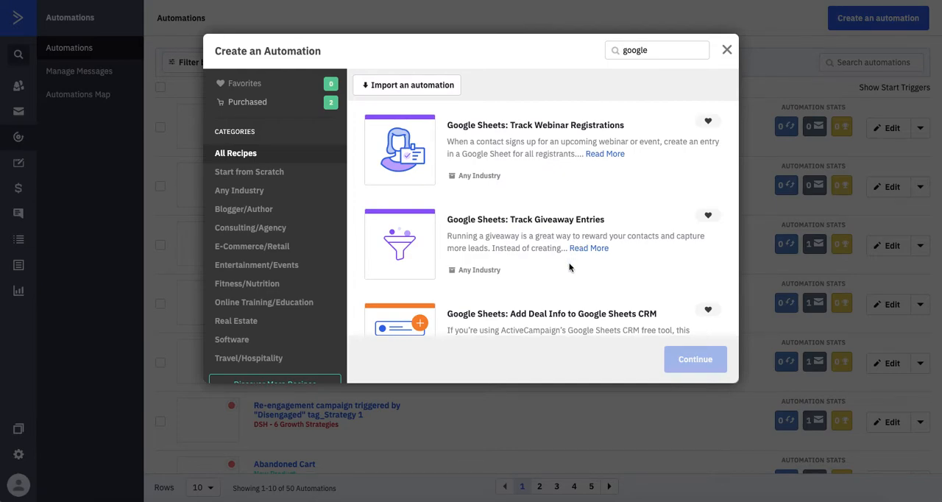
pyautogui.moveTo(543, 230)
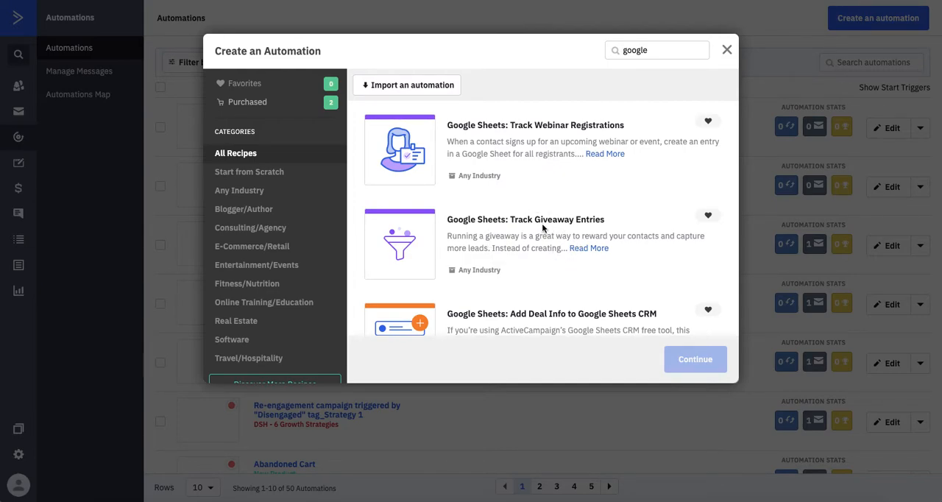
# Step: Import the Track Giveaway Entries Google Sheets recipe as a new automation
pyautogui.scroll(-3)
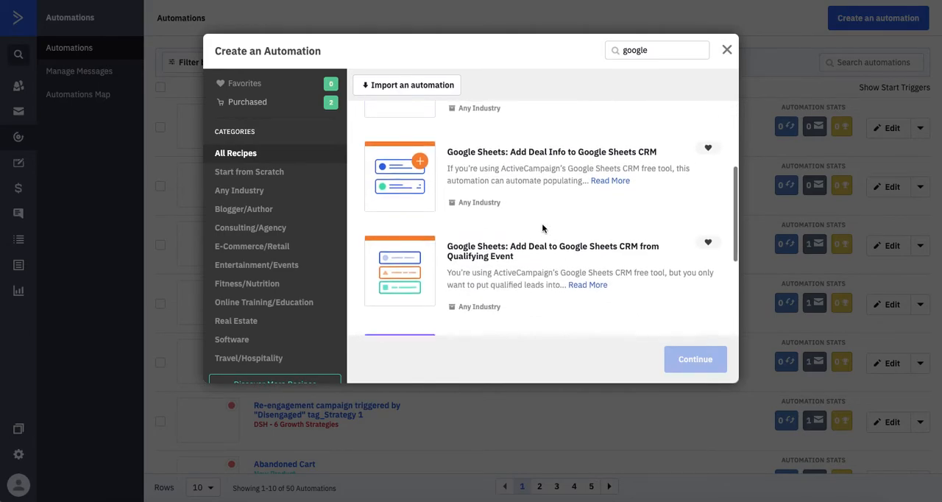
pyautogui.scroll(-3)
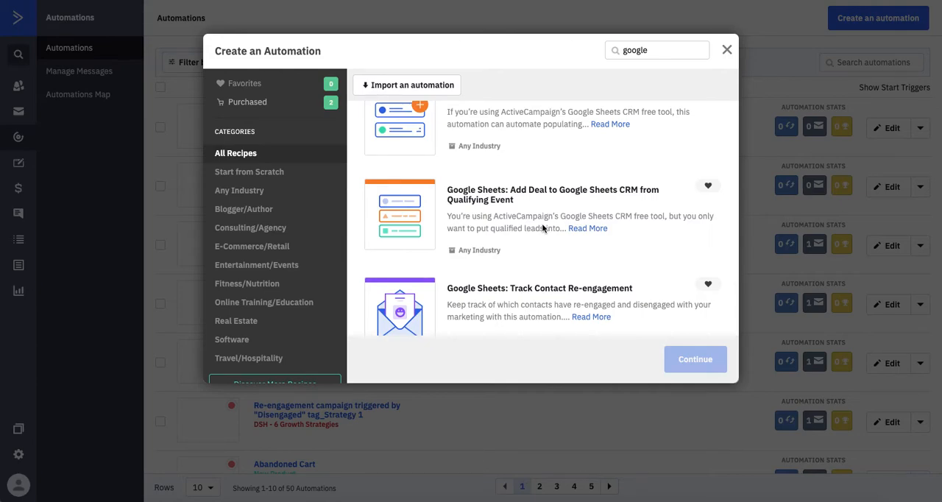
pyautogui.scroll(-3)
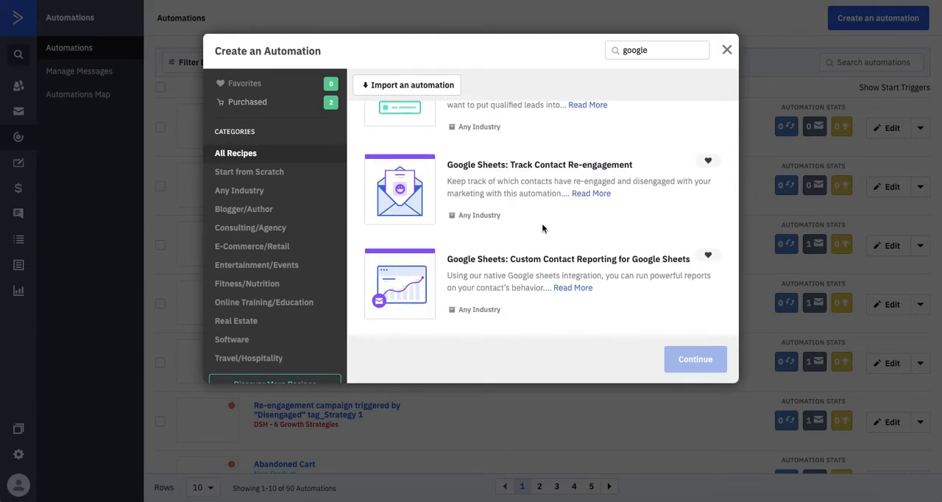
pyautogui.scroll(-3)
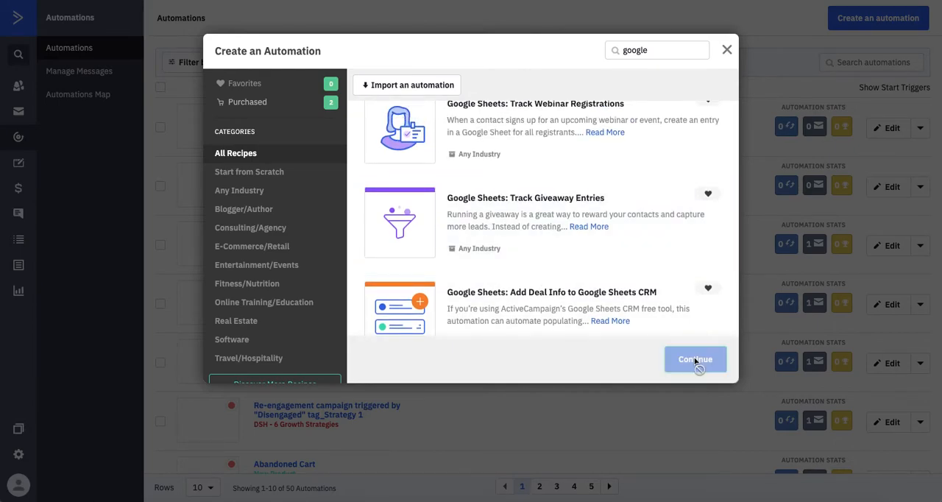
pyautogui.click(694, 359)
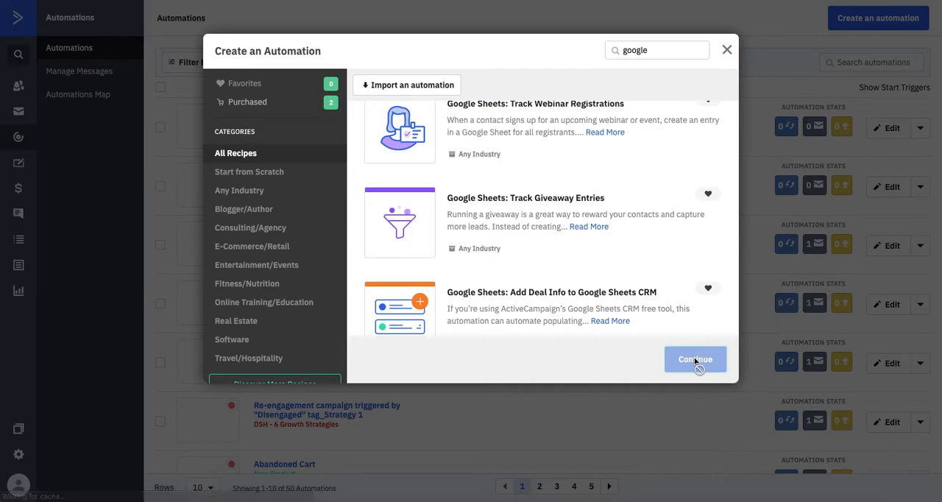
pyautogui.click(694, 359)
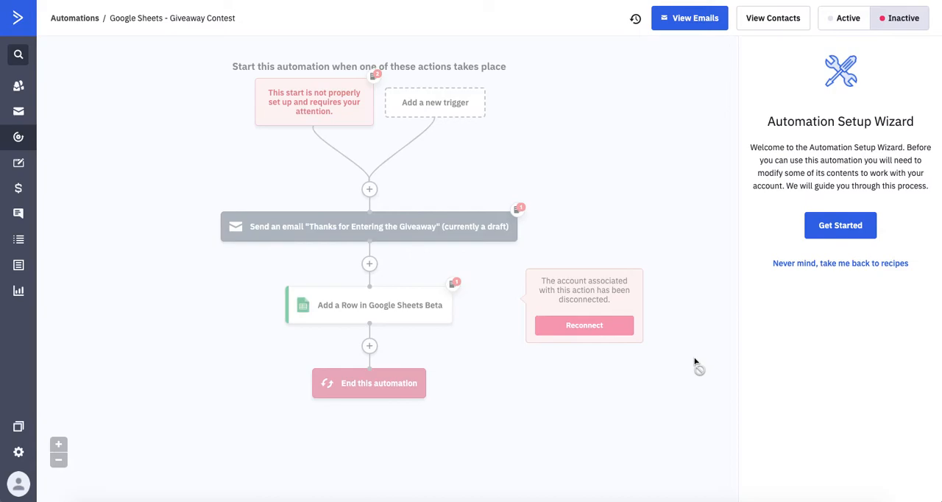
pyautogui.moveTo(376, 124)
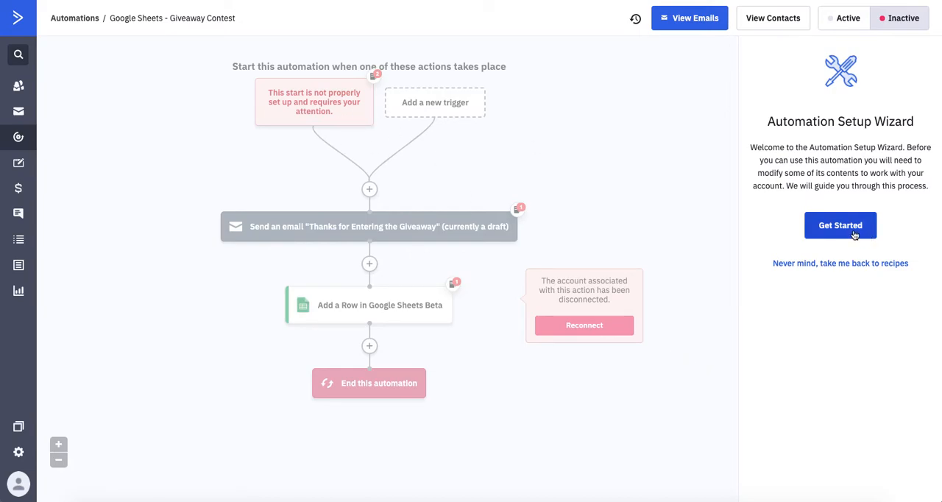
# Step: Start the setup wizard and make the Boones Bandanas form the automation trigger
pyautogui.click(840, 226)
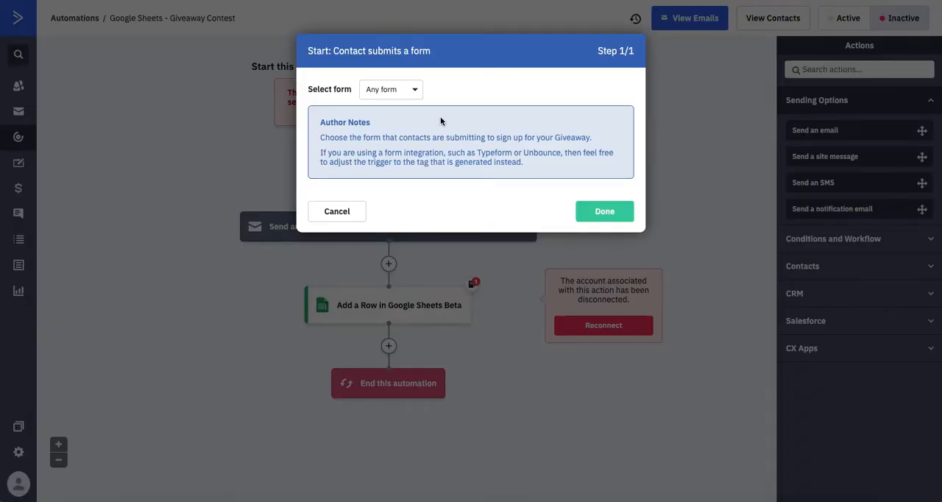
pyautogui.click(389, 88)
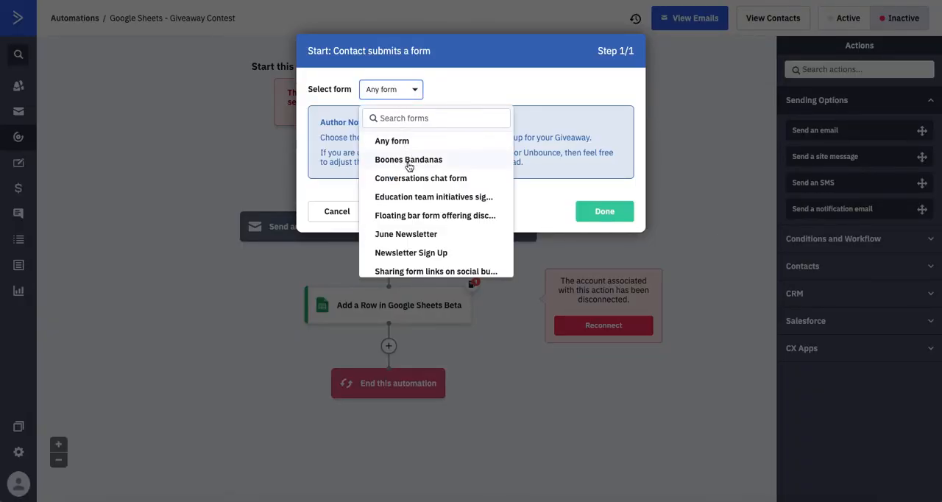
pyautogui.click(407, 159)
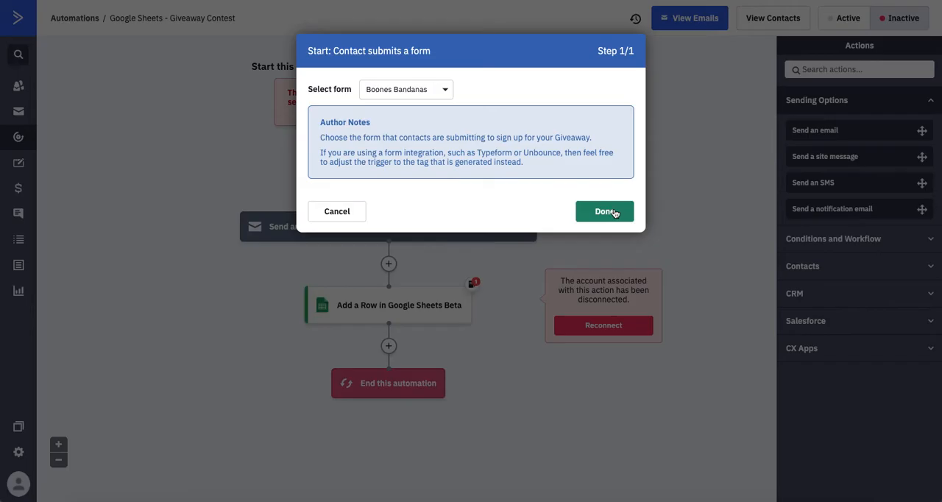
pyautogui.click(604, 212)
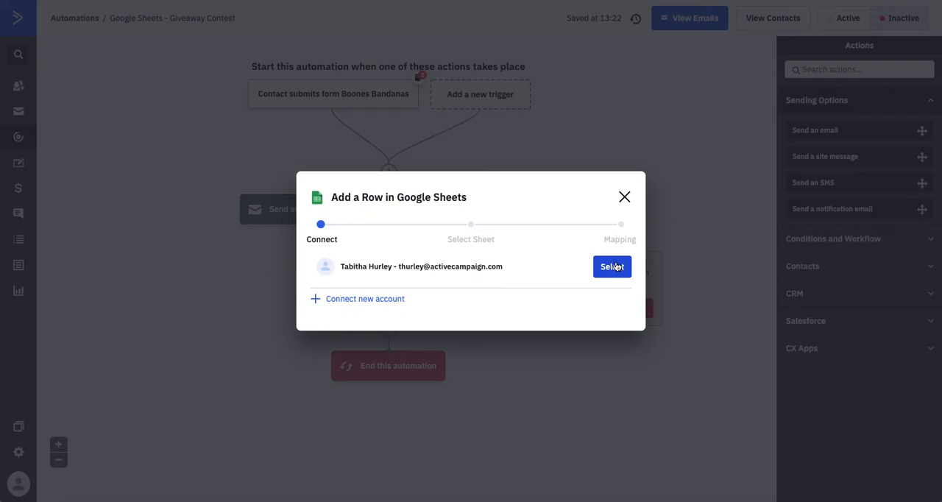
# Step: Use the connected Google account and choose the Integration Toolbox spreadsheet and its sheet
pyautogui.click(612, 266)
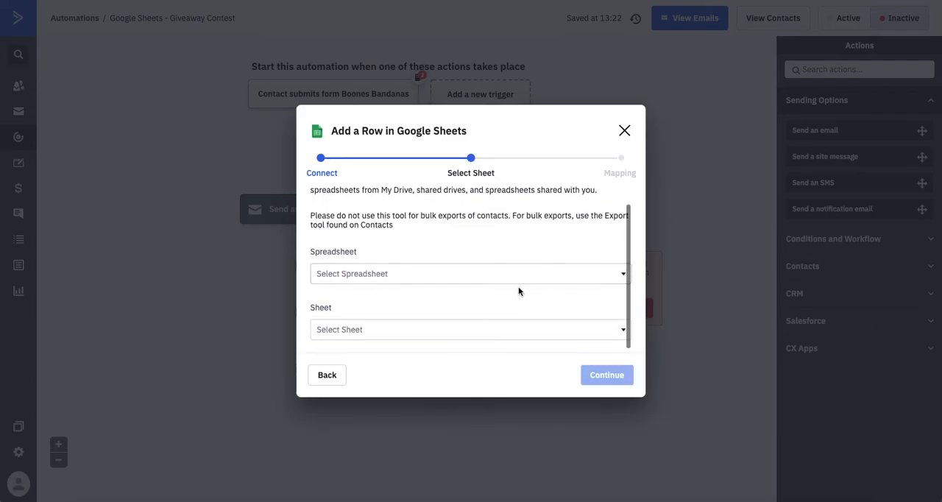
pyautogui.click(469, 273)
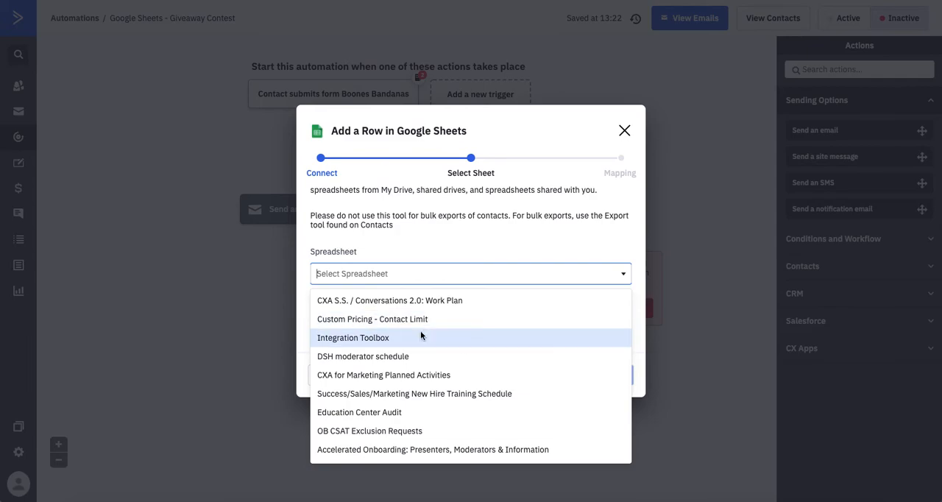
pyautogui.click(355, 337)
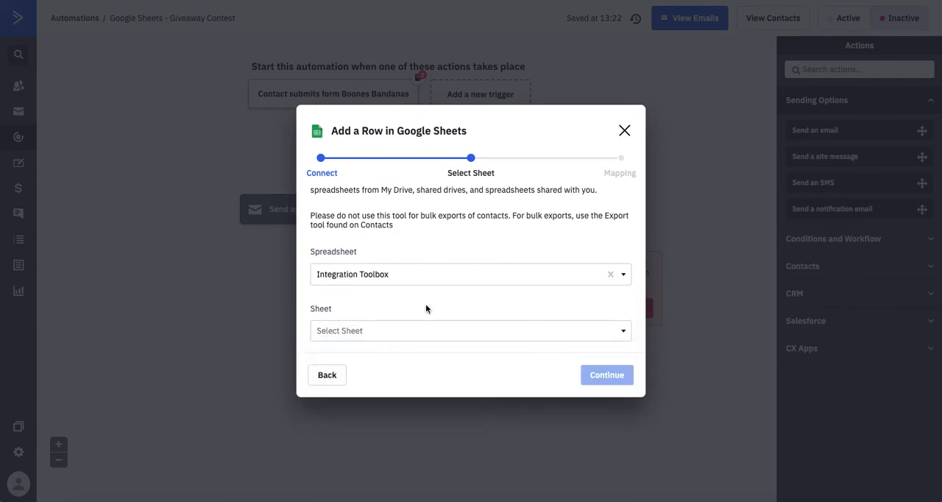
pyautogui.click(471, 330)
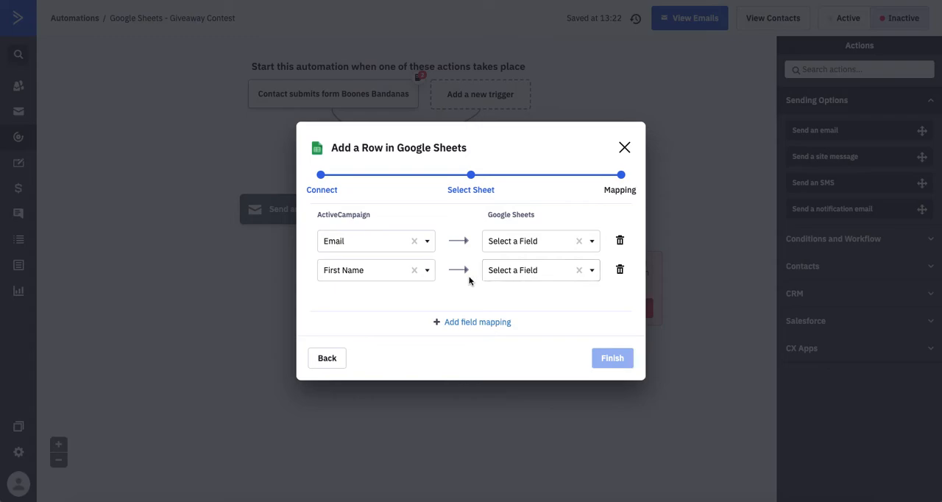
pyautogui.moveTo(470, 322)
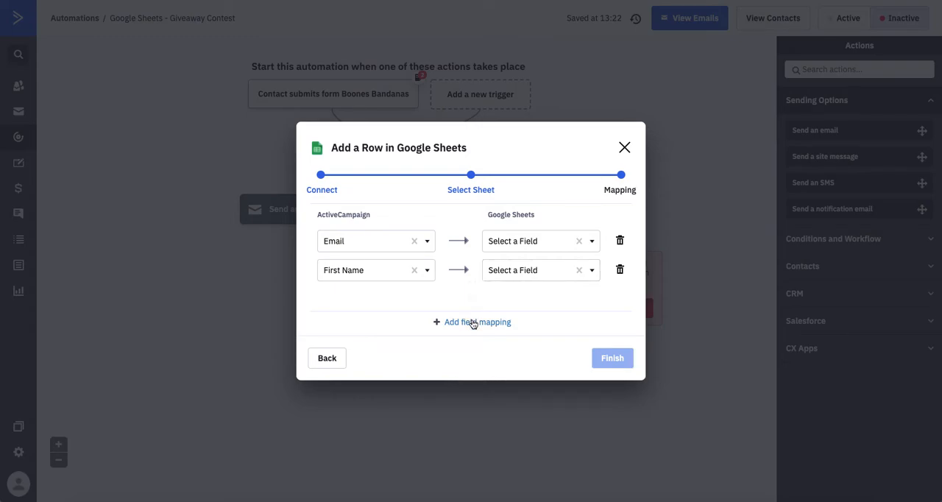
# Step: Map Last Name, First Name and Phone to their Sheets columns (Phone to Column D) and save
pyautogui.click(471, 321)
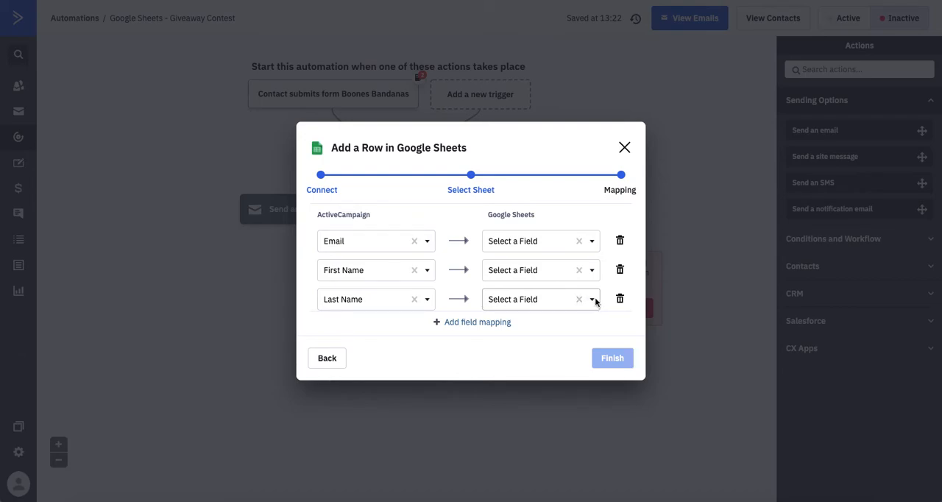
pyautogui.click(542, 299)
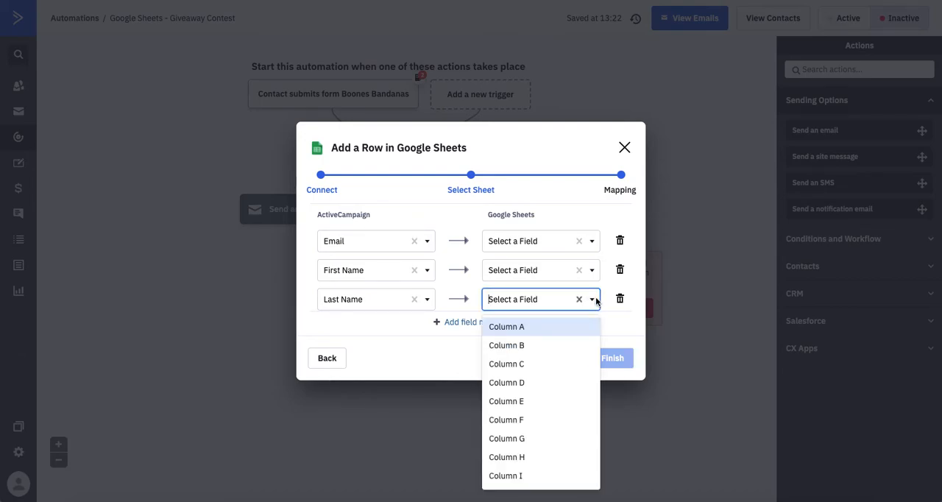
pyautogui.moveTo(429, 309)
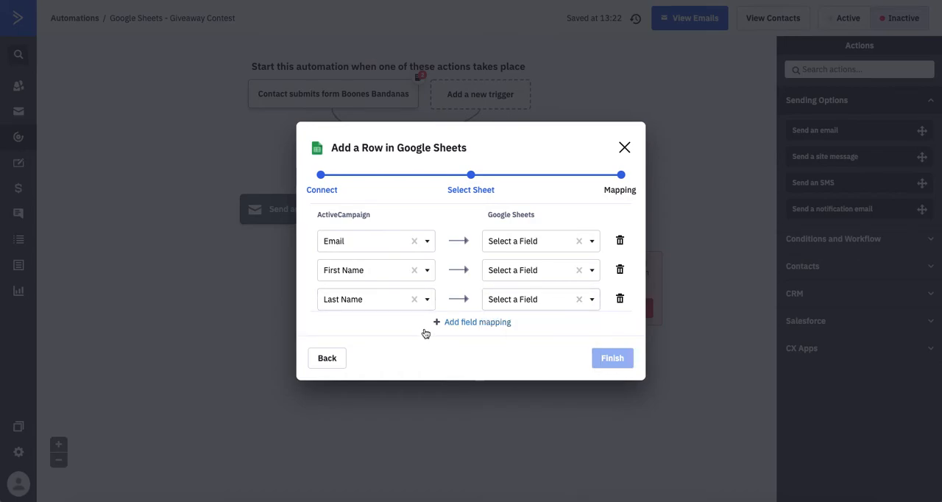
pyautogui.moveTo(515, 270)
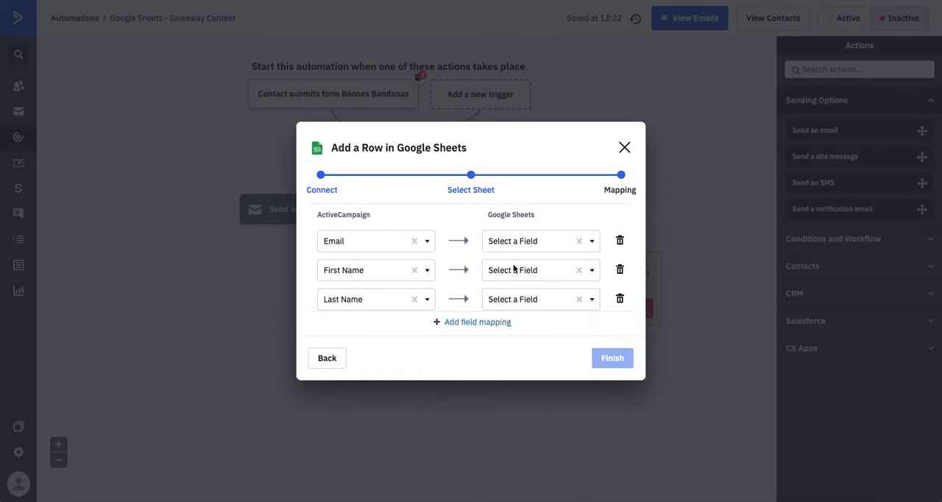
pyautogui.click(535, 269)
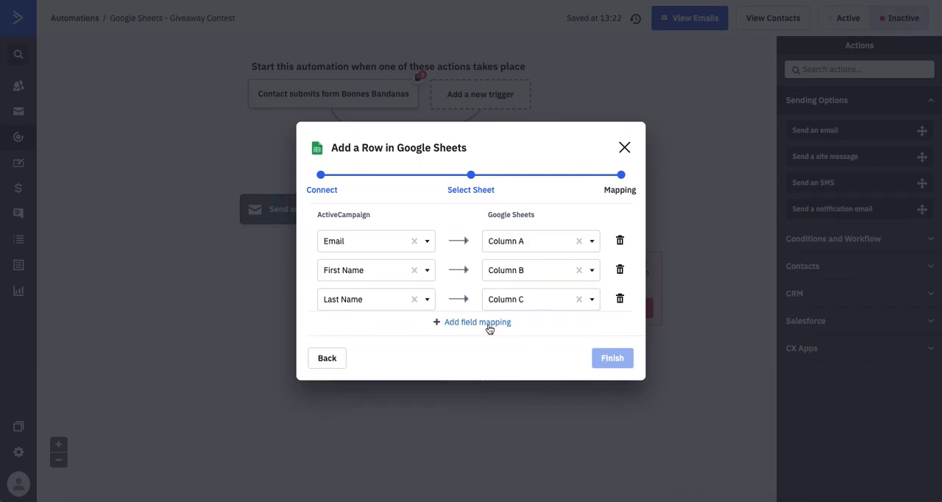
pyautogui.click(538, 256)
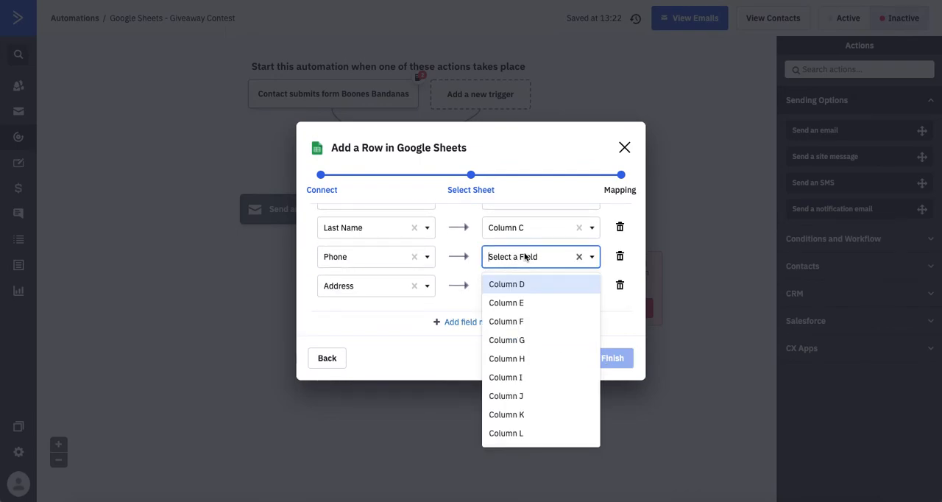
pyautogui.click(506, 284)
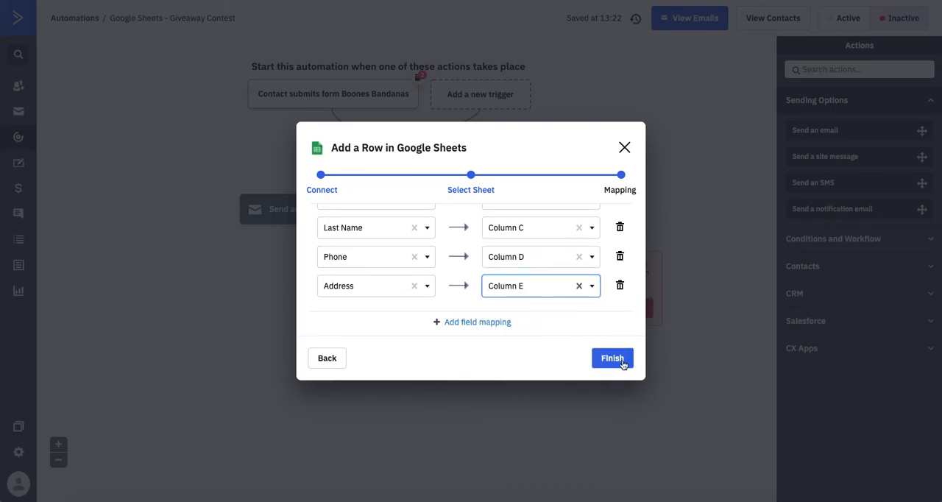
pyautogui.click(612, 358)
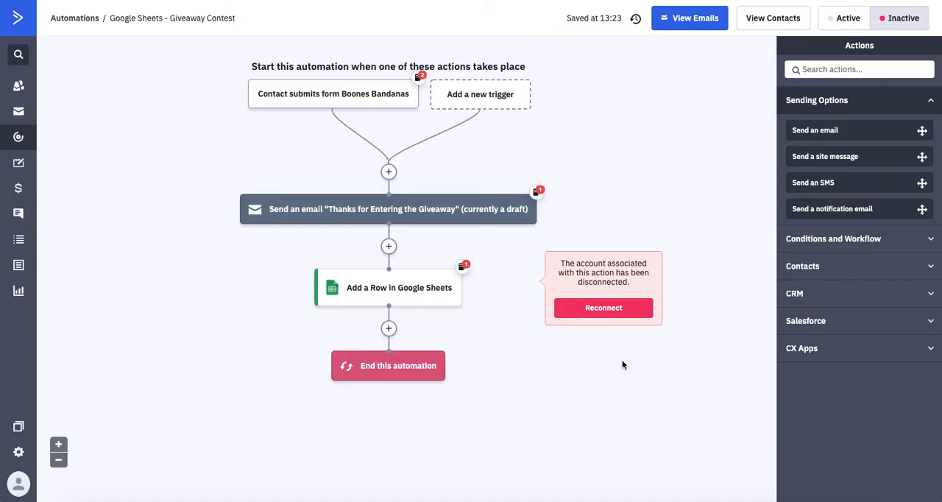